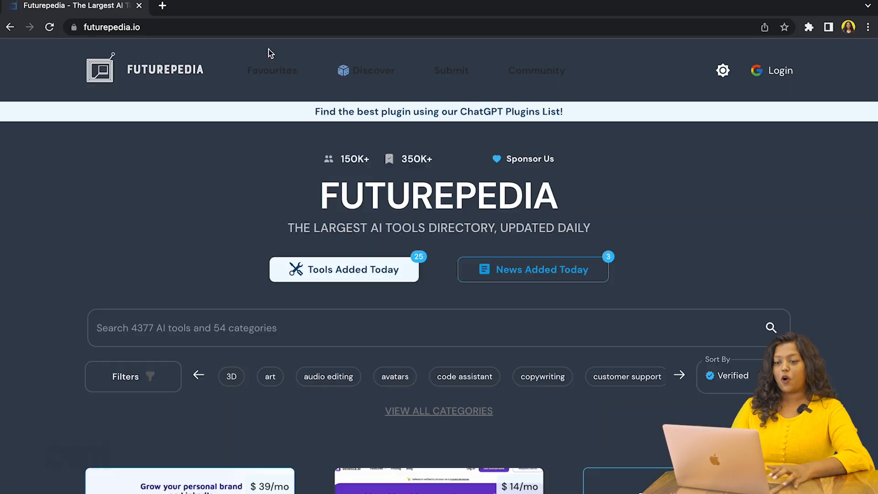
Sign in, browse the 25 tools added today, then return to the Futurepedia home page
{"action": "left_click", "coordinate": [162, 7]}
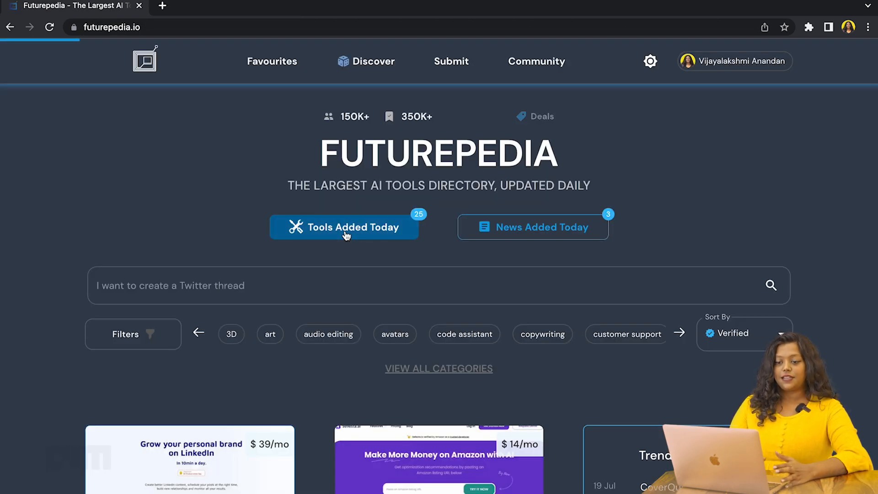
{"action": "left_click", "coordinate": [346, 227]}
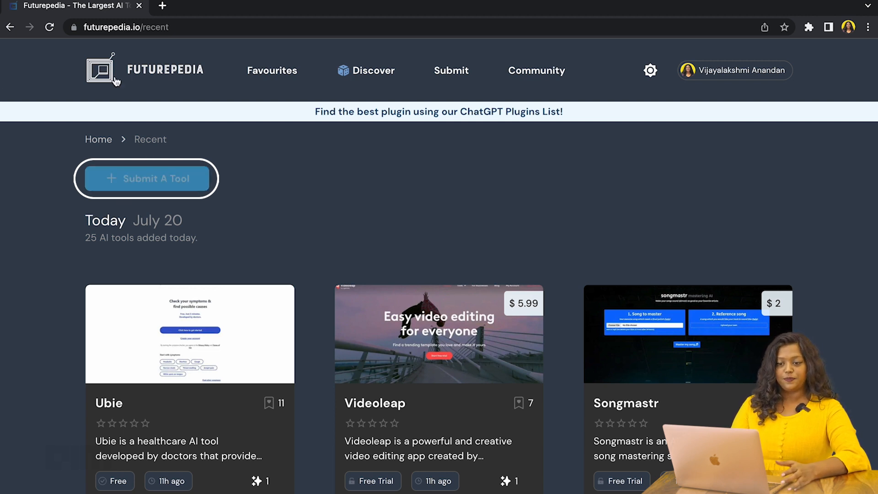
{"action": "left_click", "coordinate": [100, 69]}
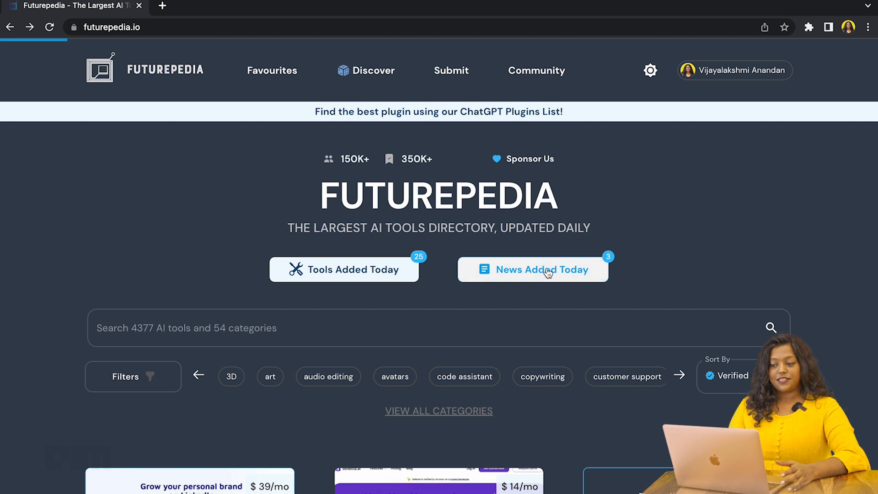
{"action": "left_click", "coordinate": [532, 269]}
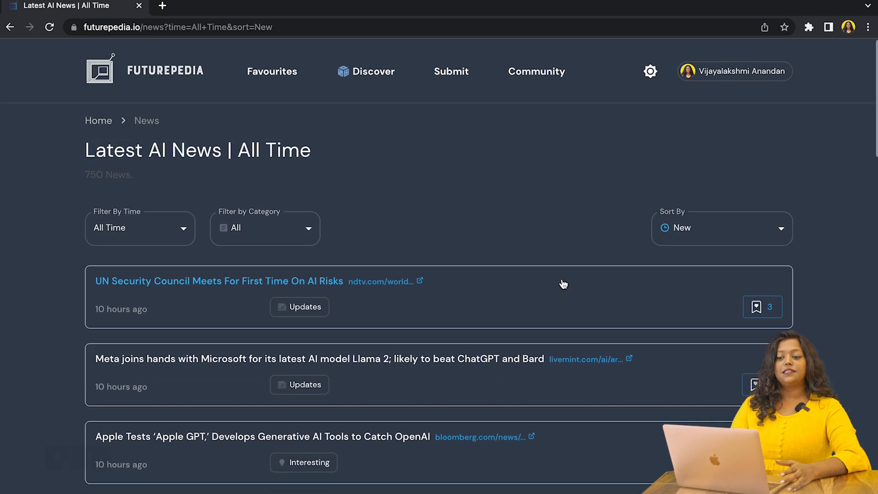
{"action": "mouse_move", "coordinate": [476, 308]}
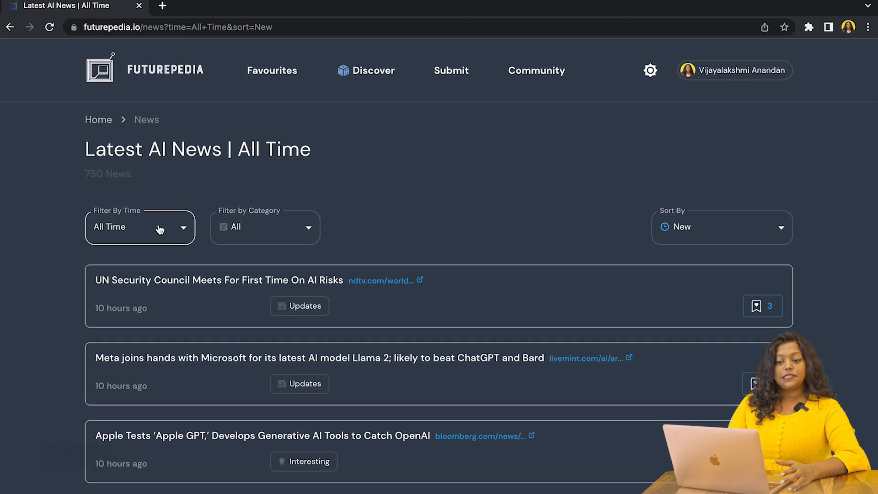
{"action": "left_click", "coordinate": [139, 227]}
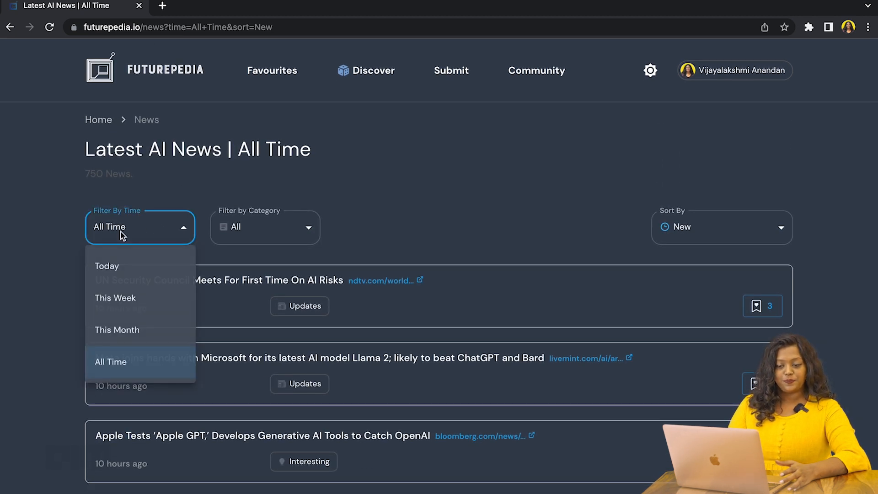
{"action": "mouse_move", "coordinate": [266, 235]}
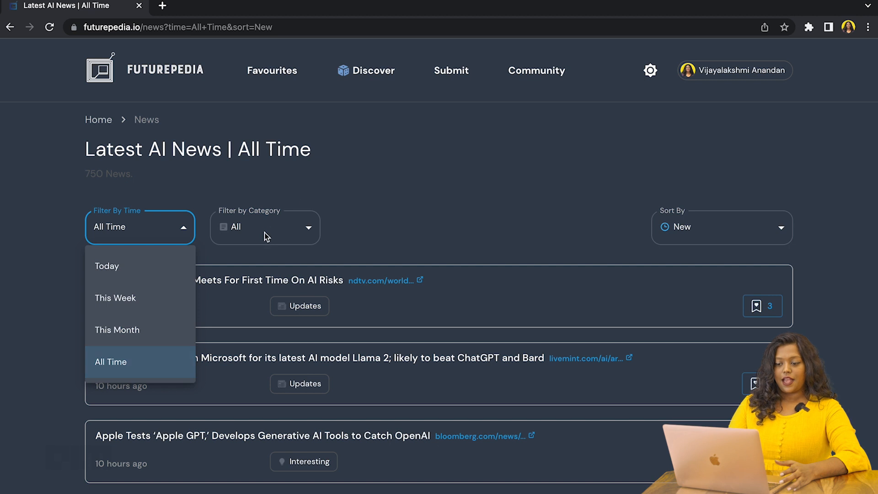
{"action": "left_click", "coordinate": [264, 226]}
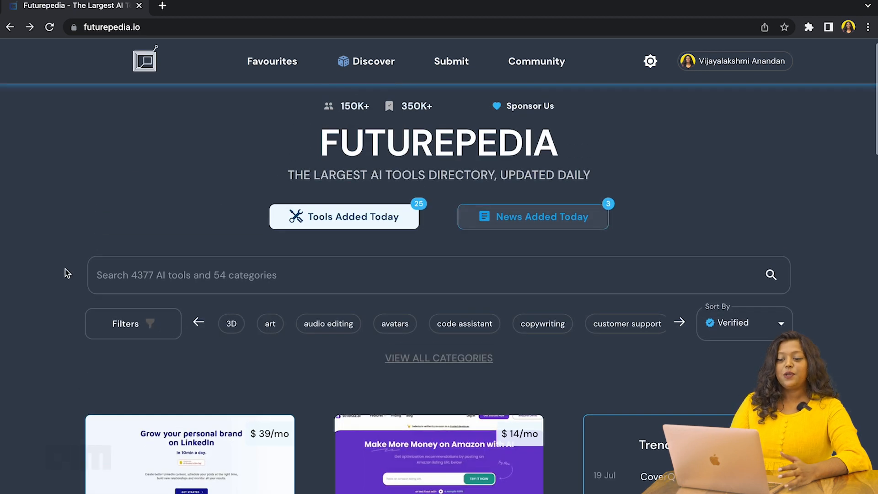
{"action": "scroll", "scroll_direction": "down", "scroll_amount": 3}
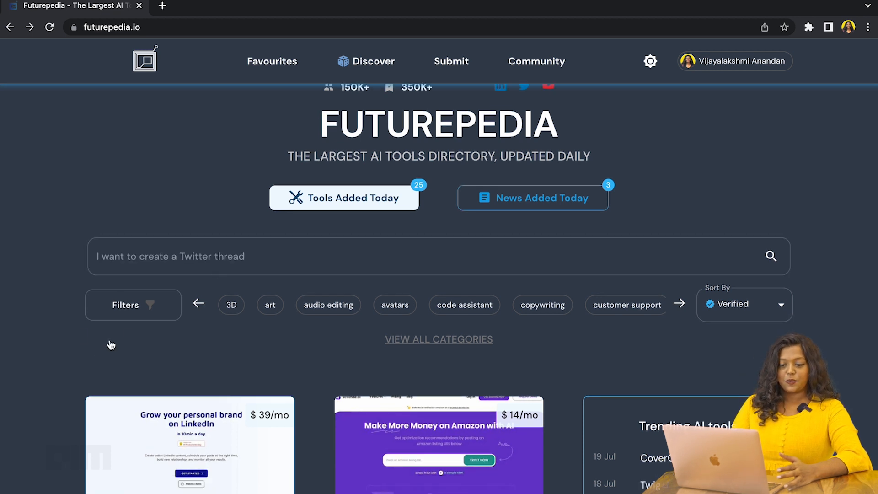
{"action": "left_click", "coordinate": [133, 304]}
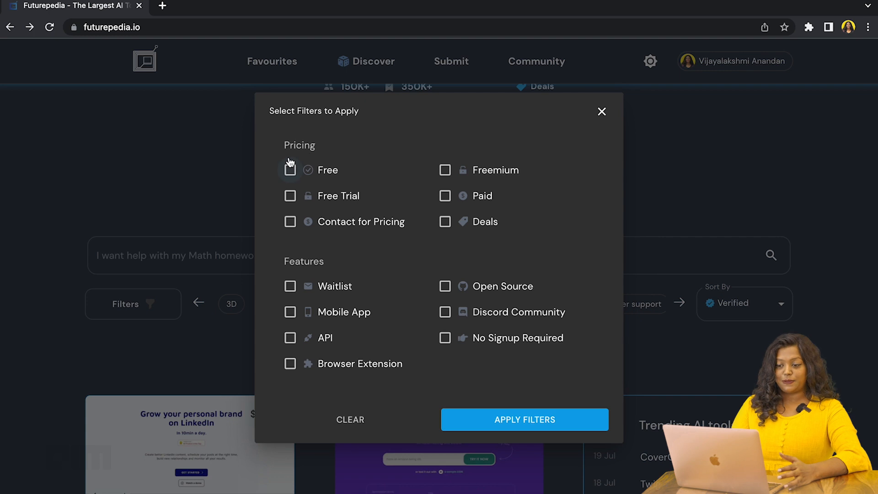
{"action": "mouse_move", "coordinate": [290, 286]}
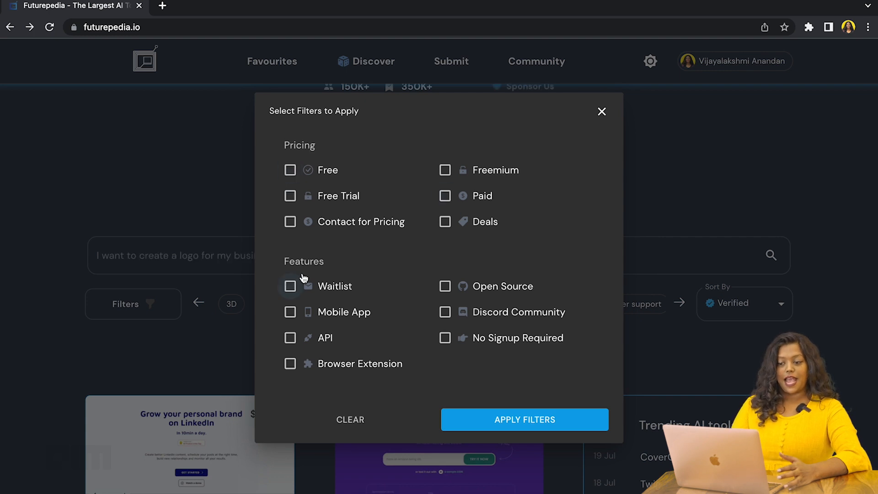
{"action": "left_click", "coordinate": [602, 111]}
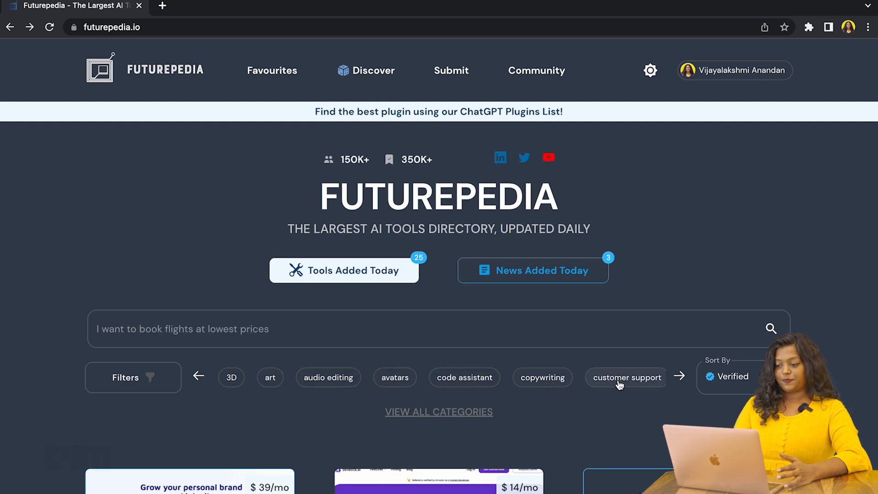
{"action": "scroll", "scroll_direction": "down", "scroll_amount": 3}
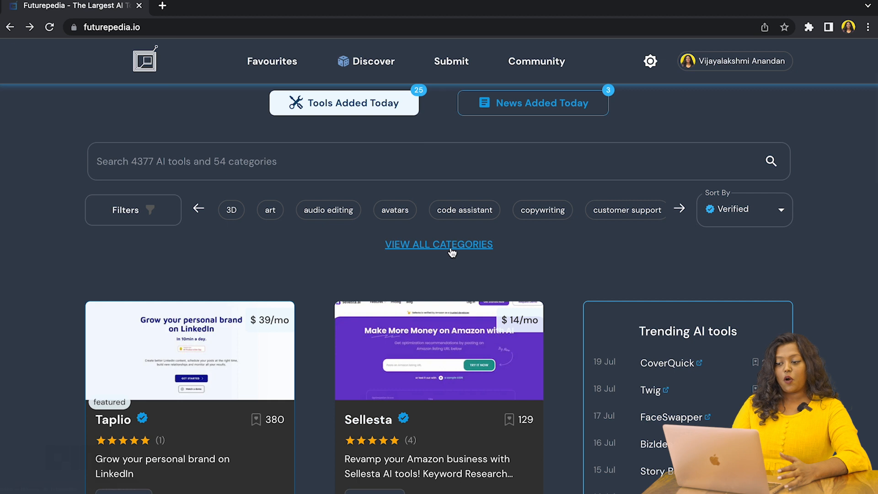
{"action": "left_click", "coordinate": [439, 244]}
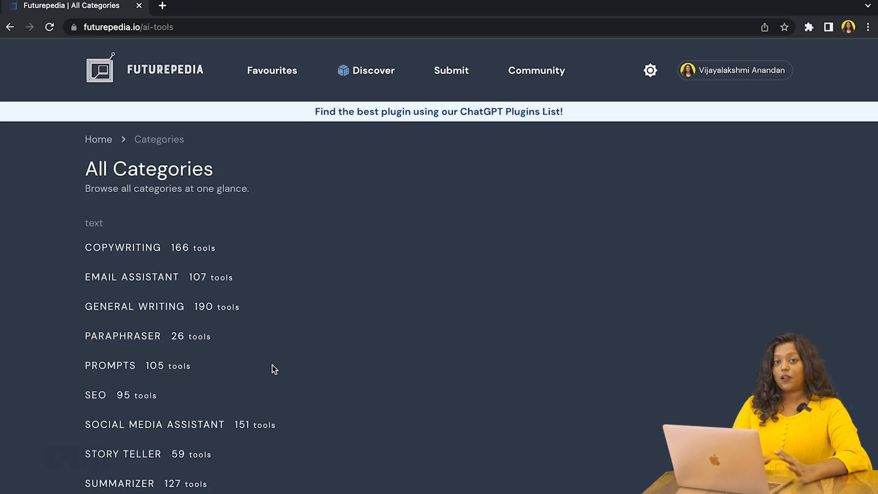
{"action": "scroll", "scroll_direction": "down", "scroll_amount": 3}
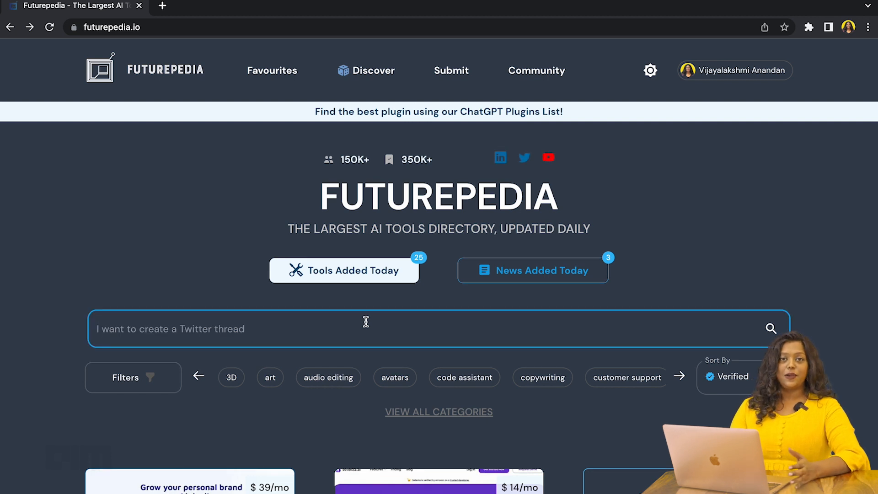
Search 'audio editing' filtered to Free and Open Source and scan the results down to TuneFlow
{"action": "left_click", "coordinate": [329, 377]}
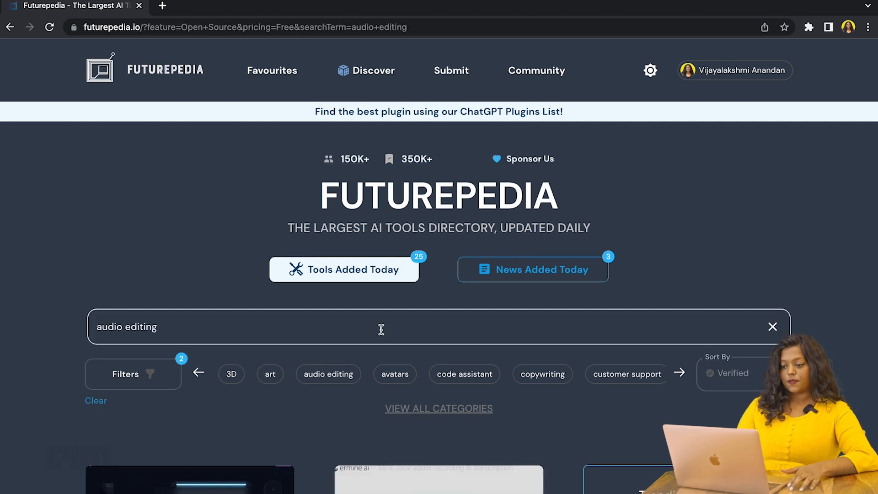
{"action": "scroll", "scroll_direction": "down", "scroll_amount": 3}
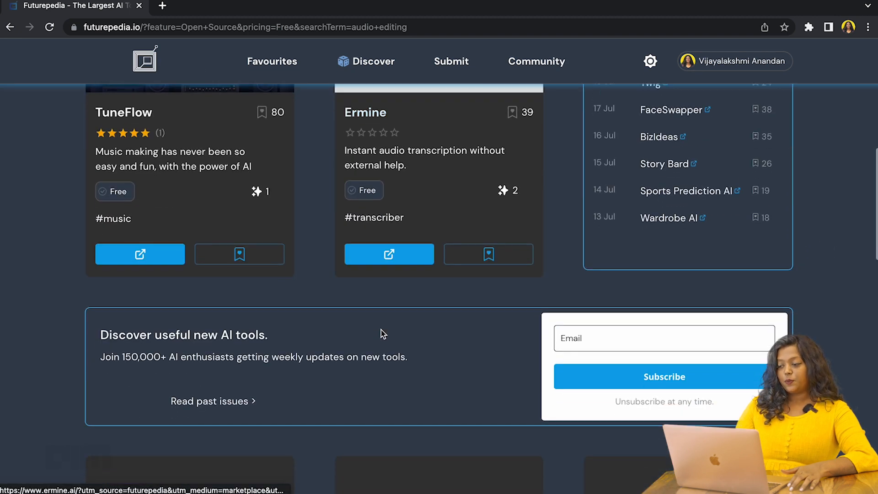
{"action": "scroll", "scroll_direction": "down", "scroll_amount": 3}
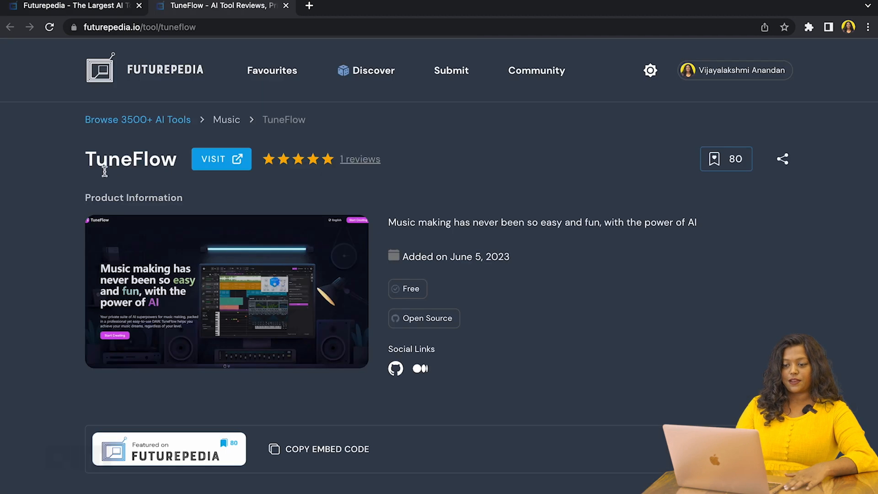
{"action": "mouse_move", "coordinate": [244, 194]}
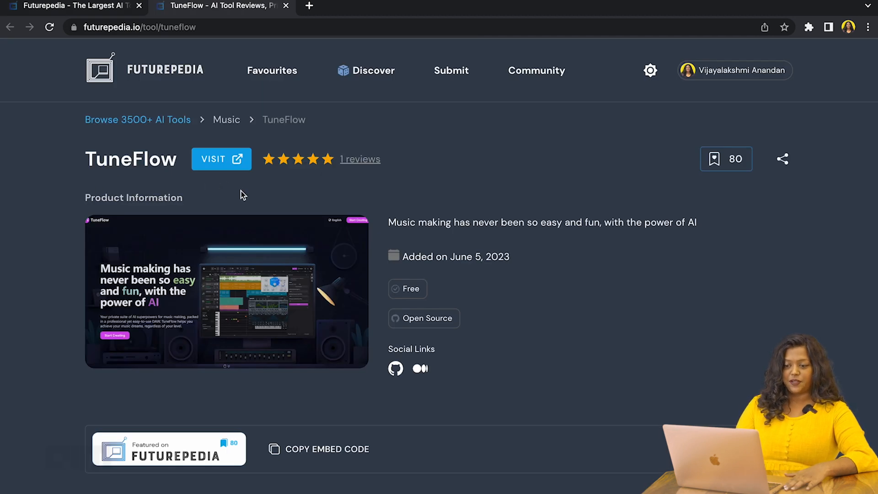
{"action": "mouse_move", "coordinate": [231, 130]}
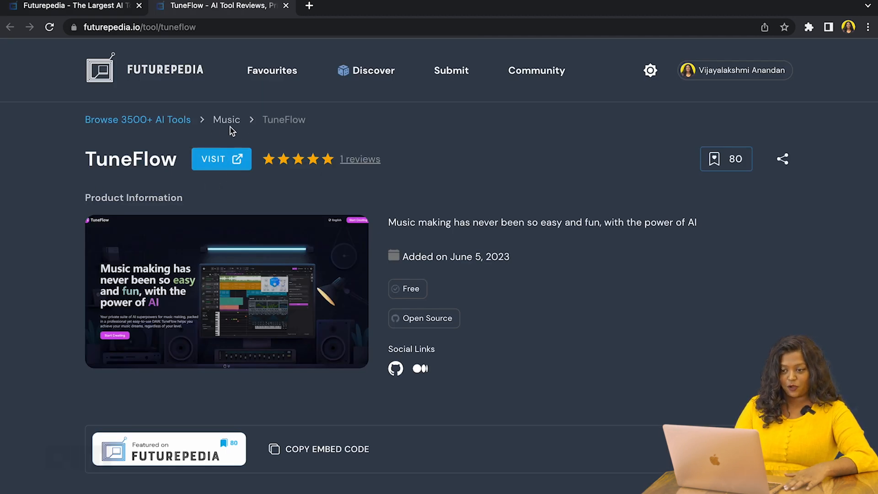
Visit TuneFlow's own website, then read through its features, reviews and alternative tools
{"action": "left_click", "coordinate": [220, 159]}
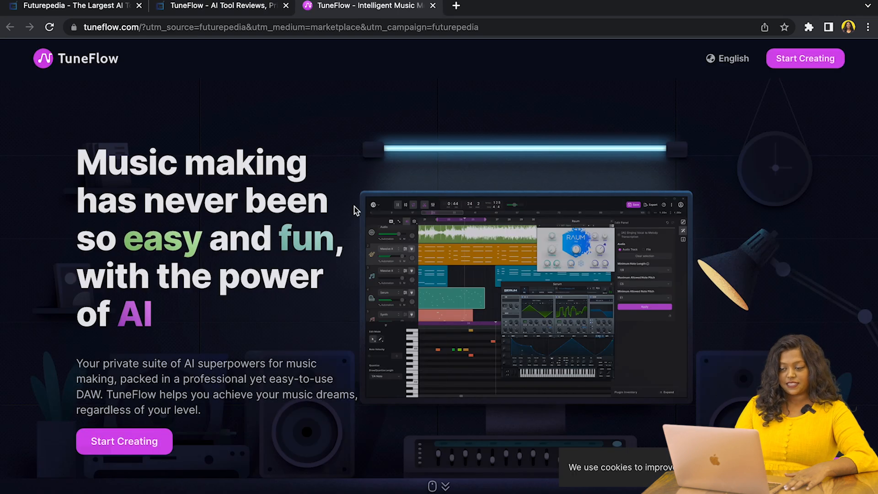
{"action": "scroll", "scroll_direction": "down", "scroll_amount": 3}
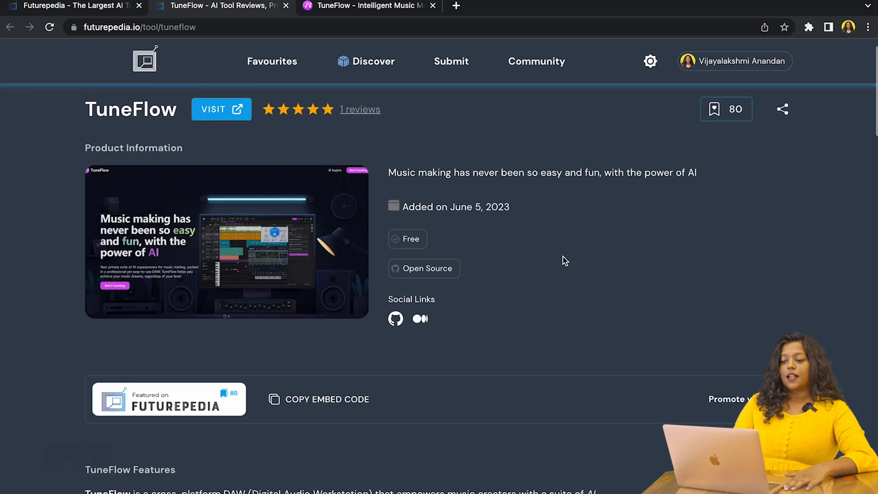
{"action": "scroll", "scroll_direction": "down", "scroll_amount": 3}
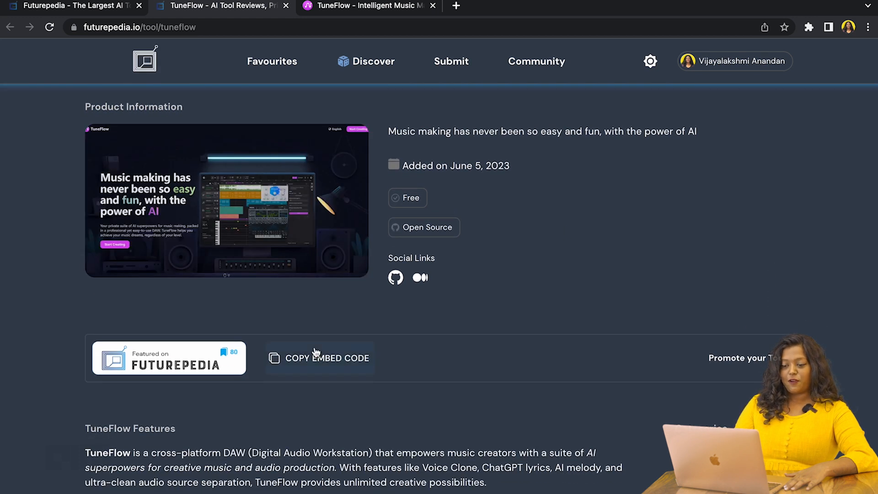
{"action": "scroll", "scroll_direction": "down", "scroll_amount": 3}
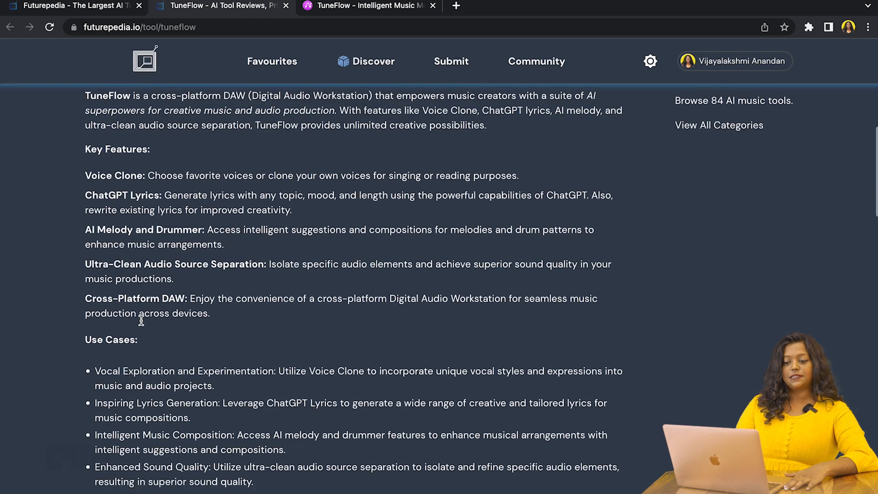
{"action": "scroll", "scroll_direction": "down", "scroll_amount": 3}
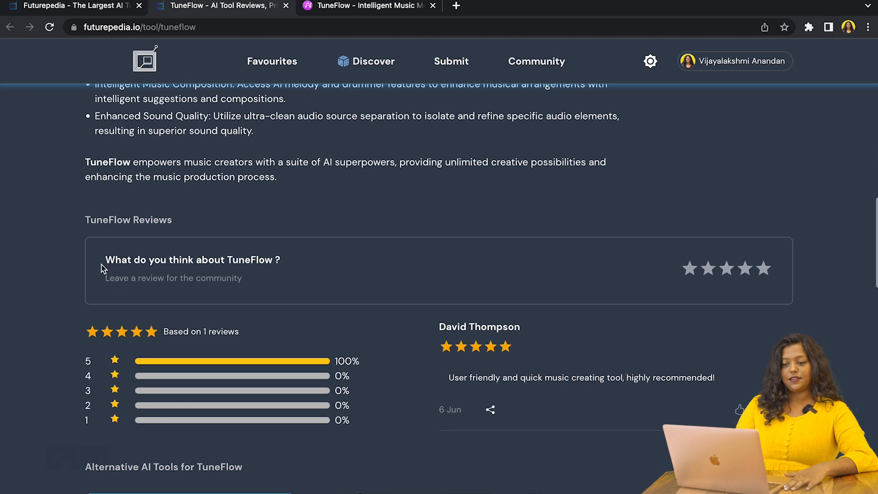
{"action": "scroll", "scroll_direction": "down", "scroll_amount": 3}
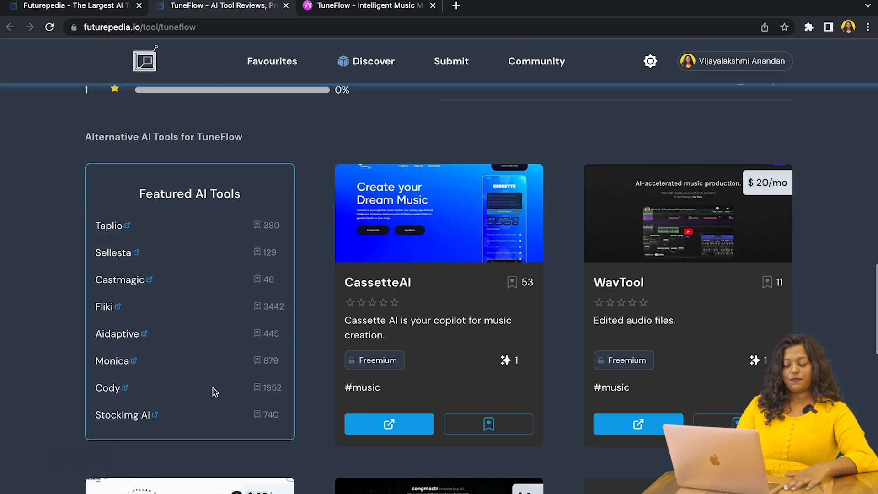
{"action": "scroll", "scroll_direction": "up", "scroll_amount": 3}
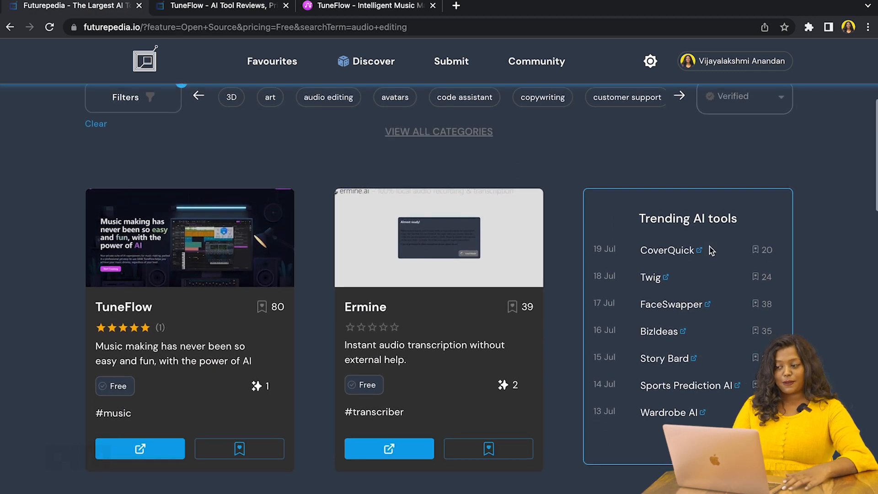
Scroll further through the results to see Suno AI Bark, Uberduck and Polymath
{"action": "scroll", "scroll_direction": "down", "scroll_amount": 3}
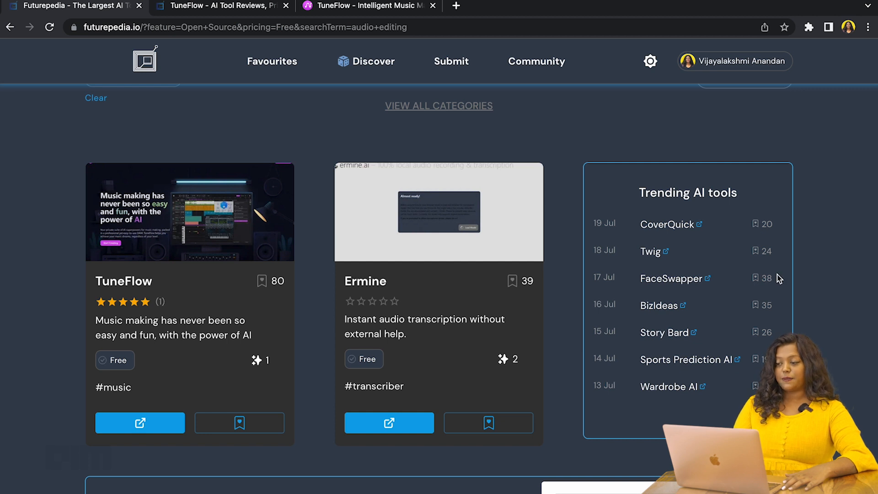
{"action": "scroll", "scroll_direction": "down", "scroll_amount": 3}
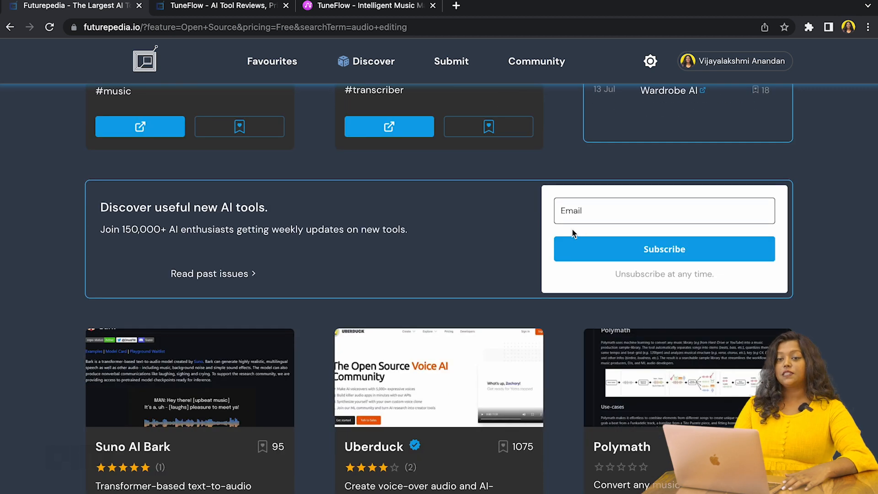
{"action": "scroll", "scroll_direction": "down", "scroll_amount": 3}
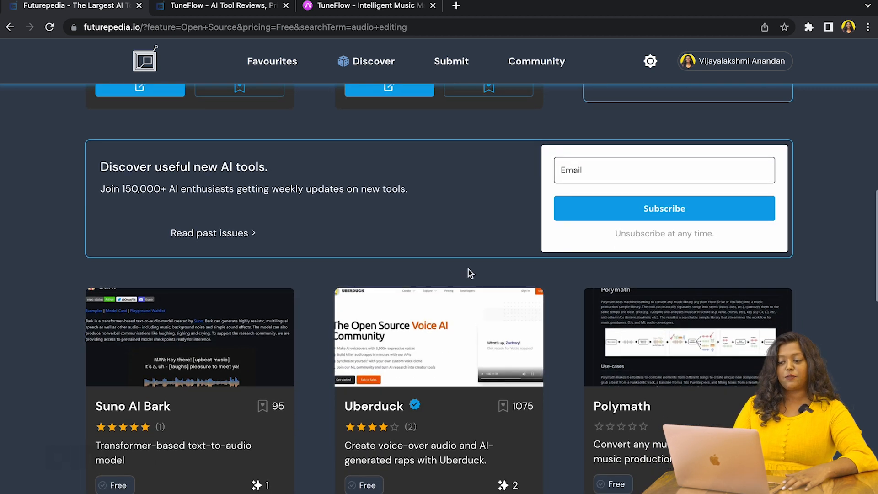
{"action": "scroll", "scroll_direction": "down", "scroll_amount": 3}
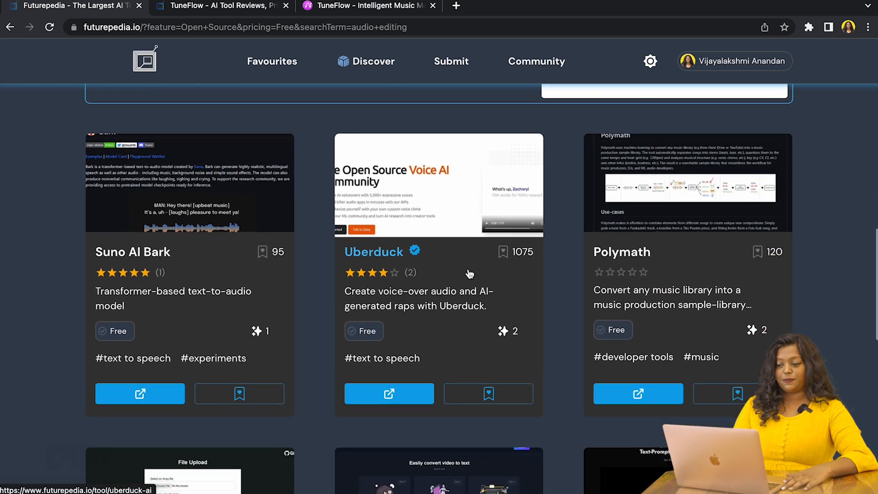